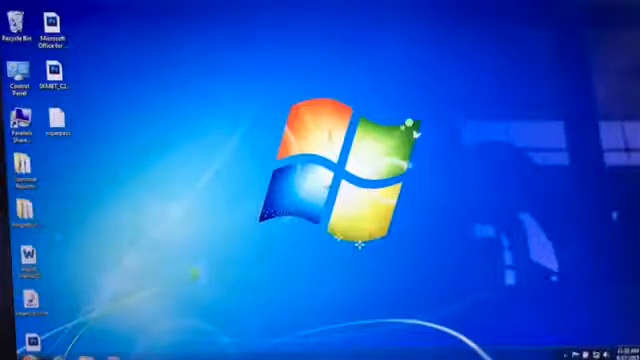
# Step: Launch CM Studio from its Windows desktop shortcut
pyautogui.click(10, 345)
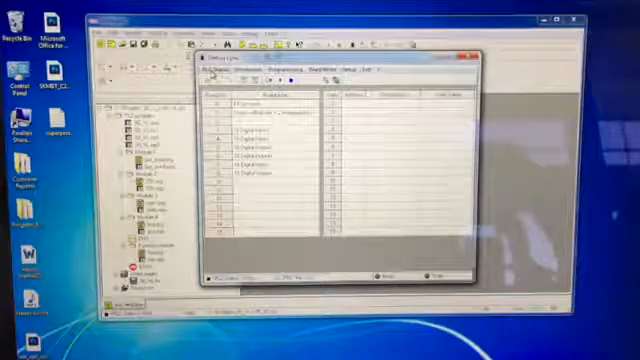
# Step: Open the Define I/O window listing the digital input and output modules
pyautogui.click(237, 71)
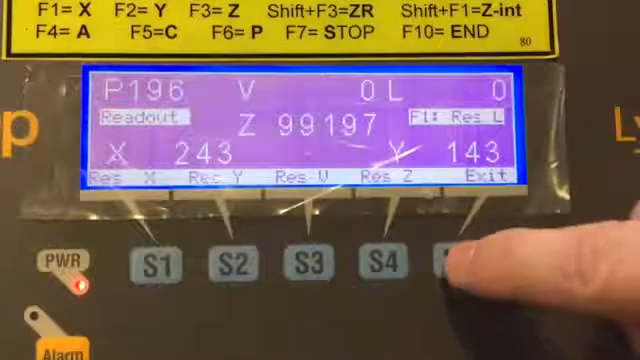
# Step: Exit the axis readout with S5, then open Const with S2 to reach Axes Parameters
pyautogui.click(460, 262)
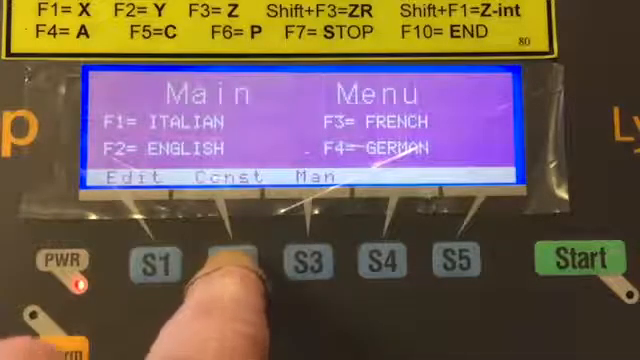
pyautogui.click(238, 262)
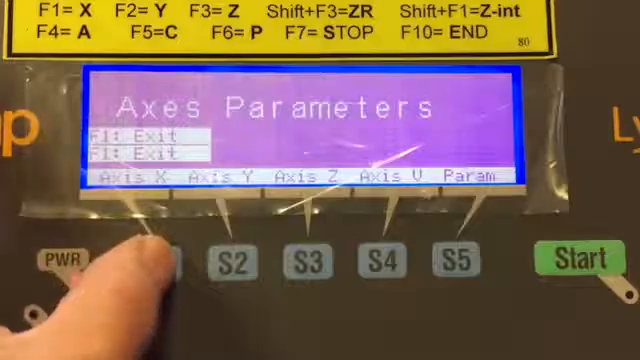
pyautogui.click(149, 263)
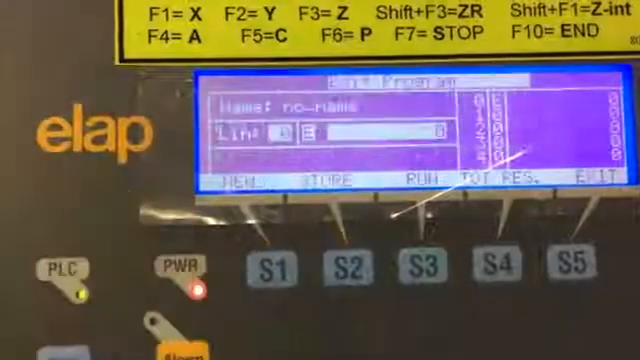
# Step: Press S2 (STORE) in Edit Program to open the Program Store box
pyautogui.click(349, 270)
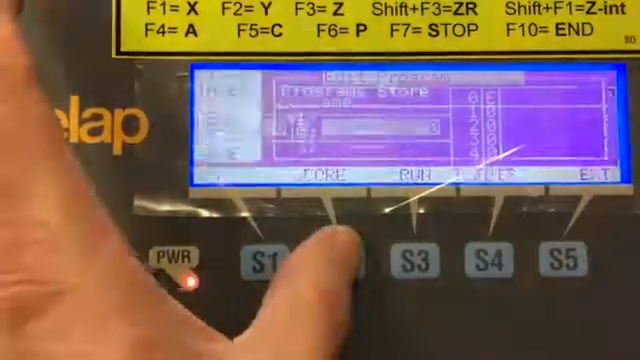